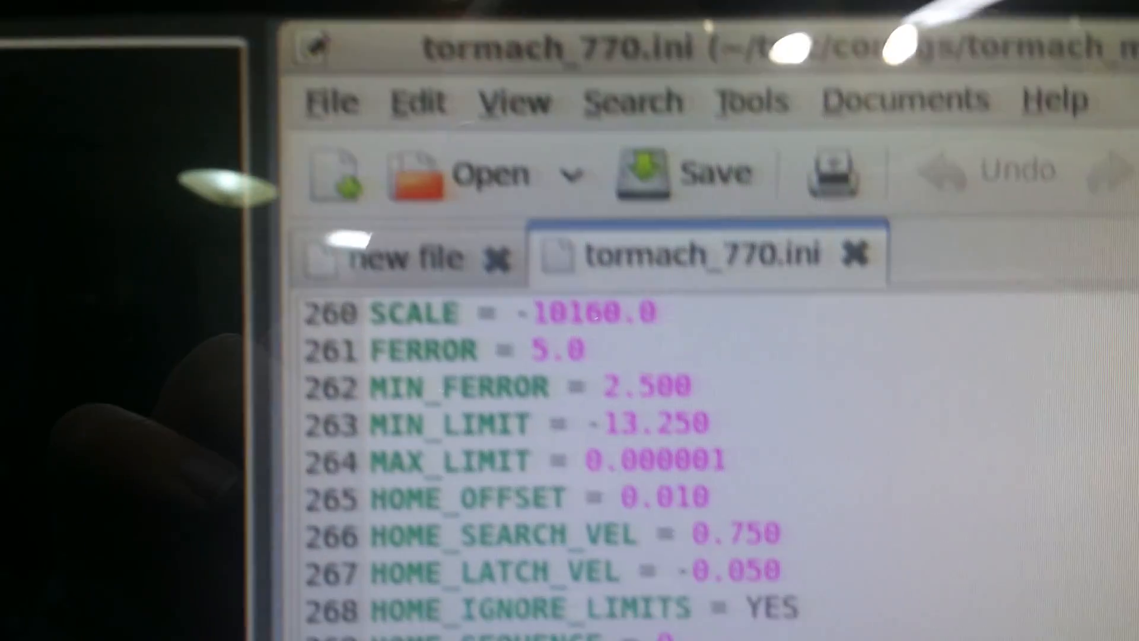
{"action": "scroll", "scroll_direction": "down", "scroll_amount": 3}
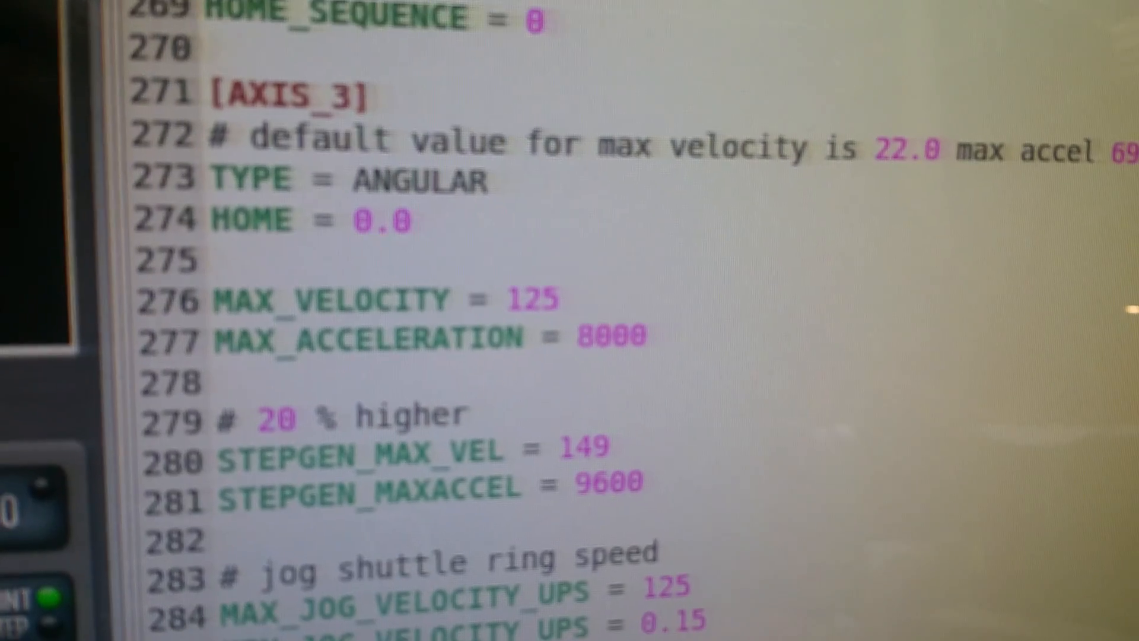
{"action": "scroll", "scroll_direction": "down", "scroll_amount": 3}
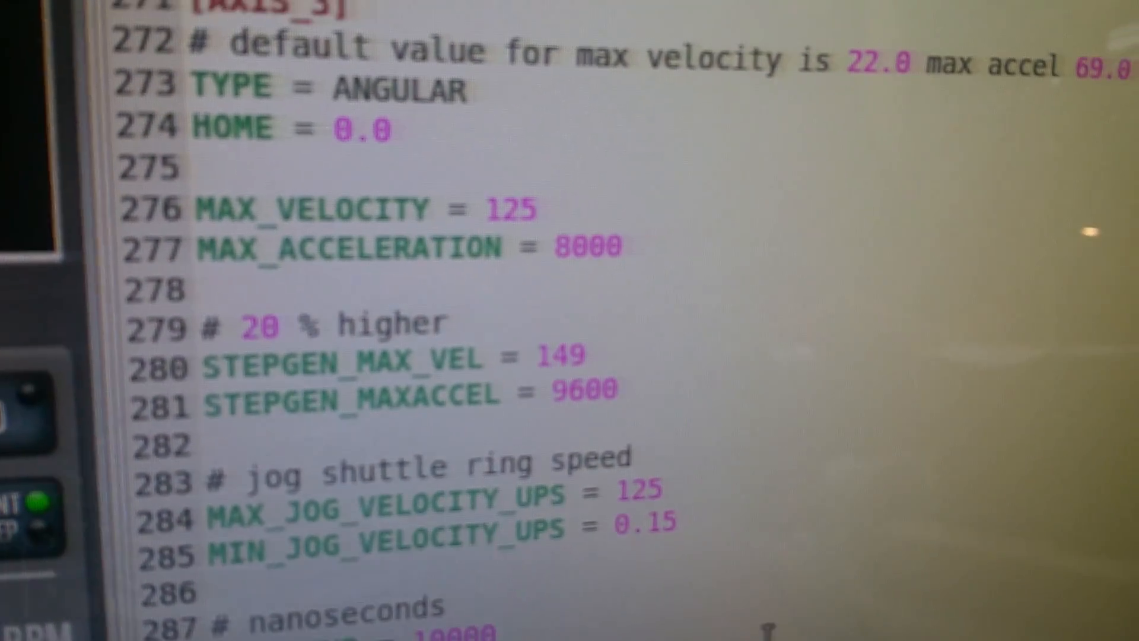
{"action": "scroll", "scroll_direction": "down", "scroll_amount": 3}
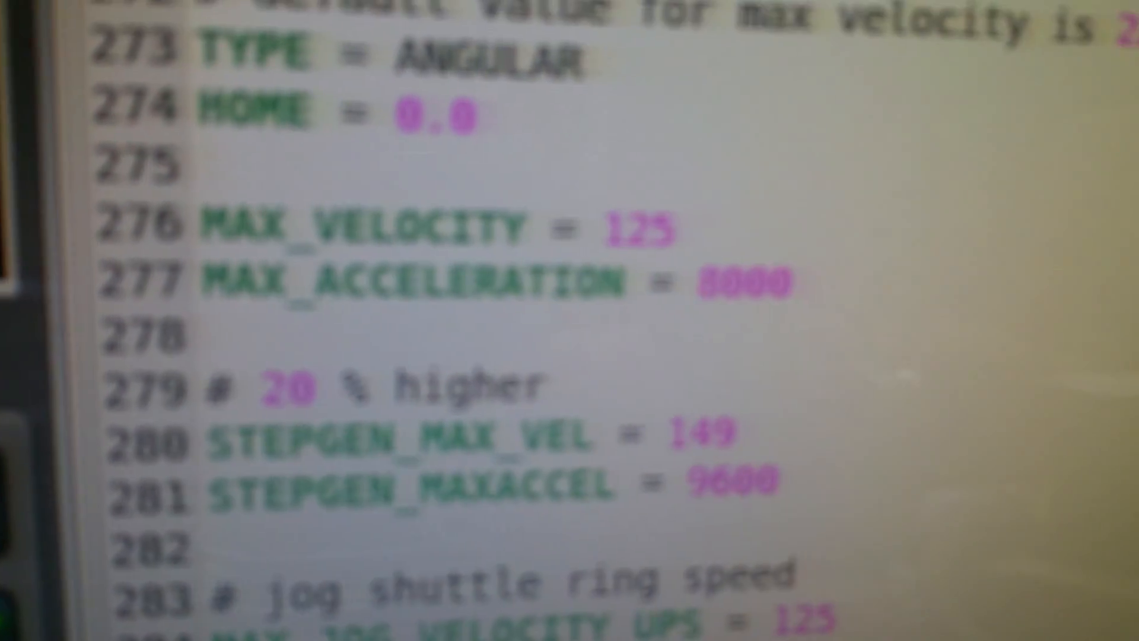
{"action": "scroll", "scroll_direction": "down", "scroll_amount": 3}
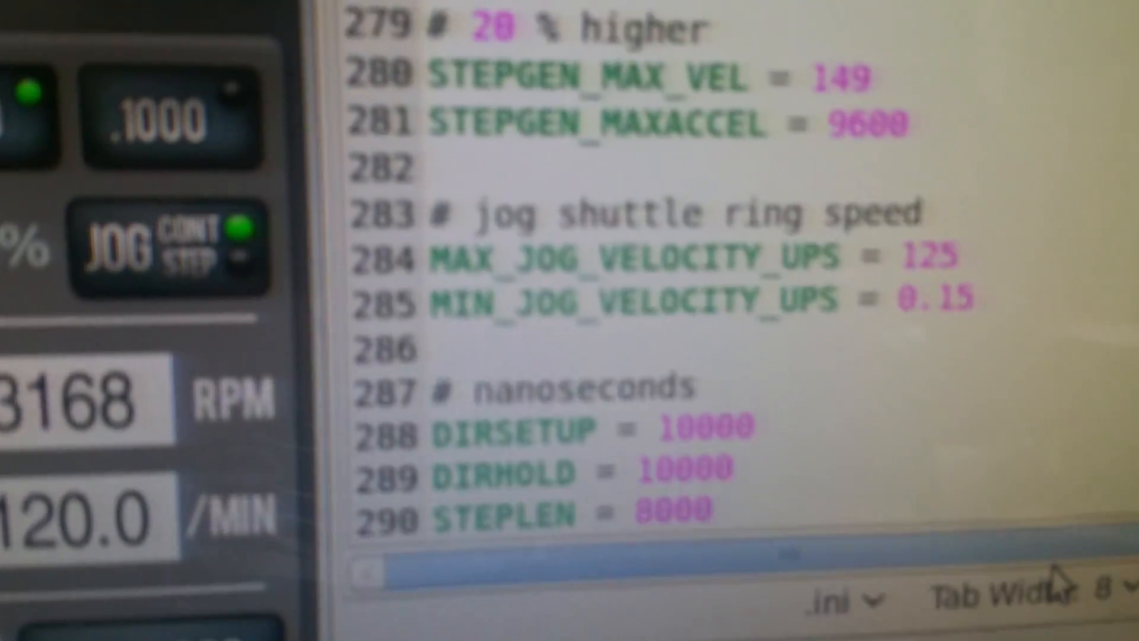
{"action": "scroll", "scroll_direction": "down", "scroll_amount": 3}
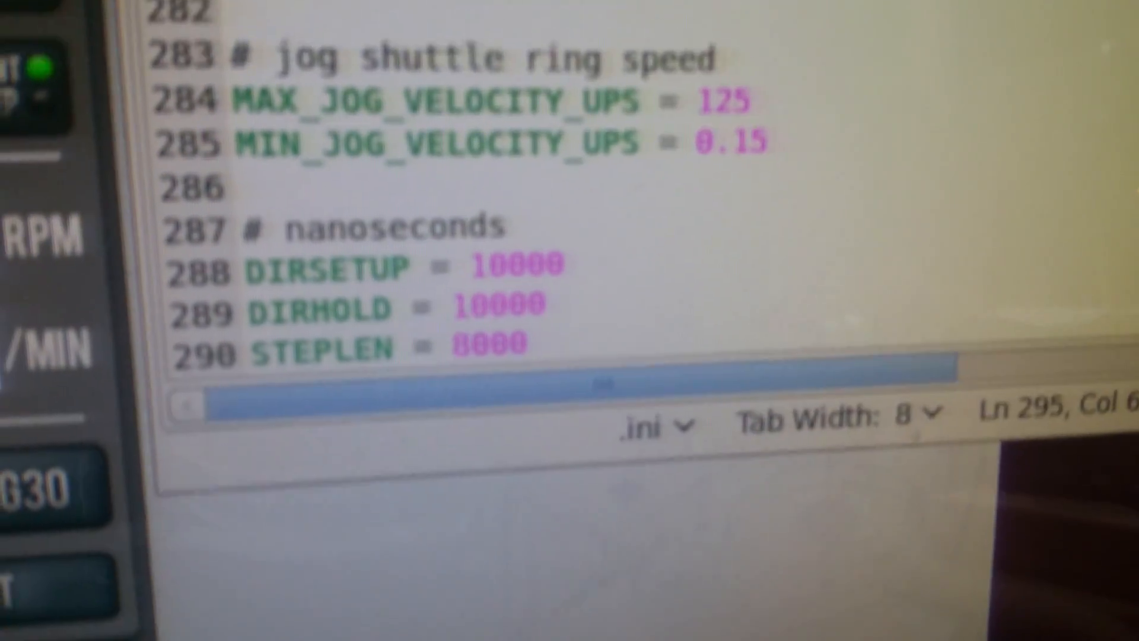
{"action": "scroll", "scroll_direction": "down", "scroll_amount": 3}
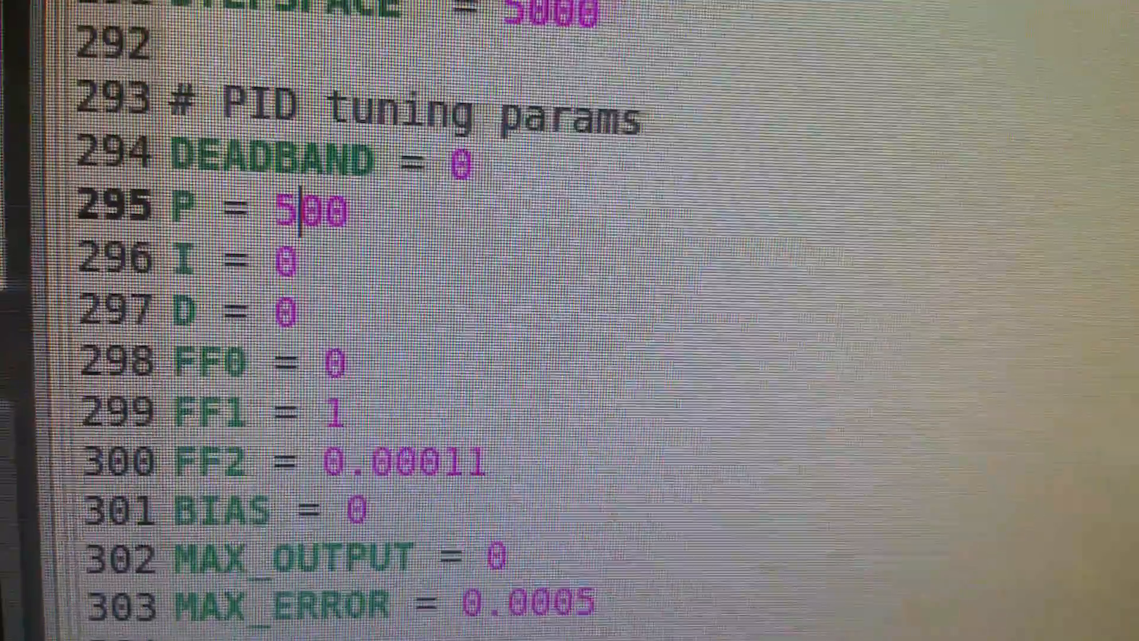
{"action": "scroll", "scroll_direction": "up", "scroll_amount": 3}
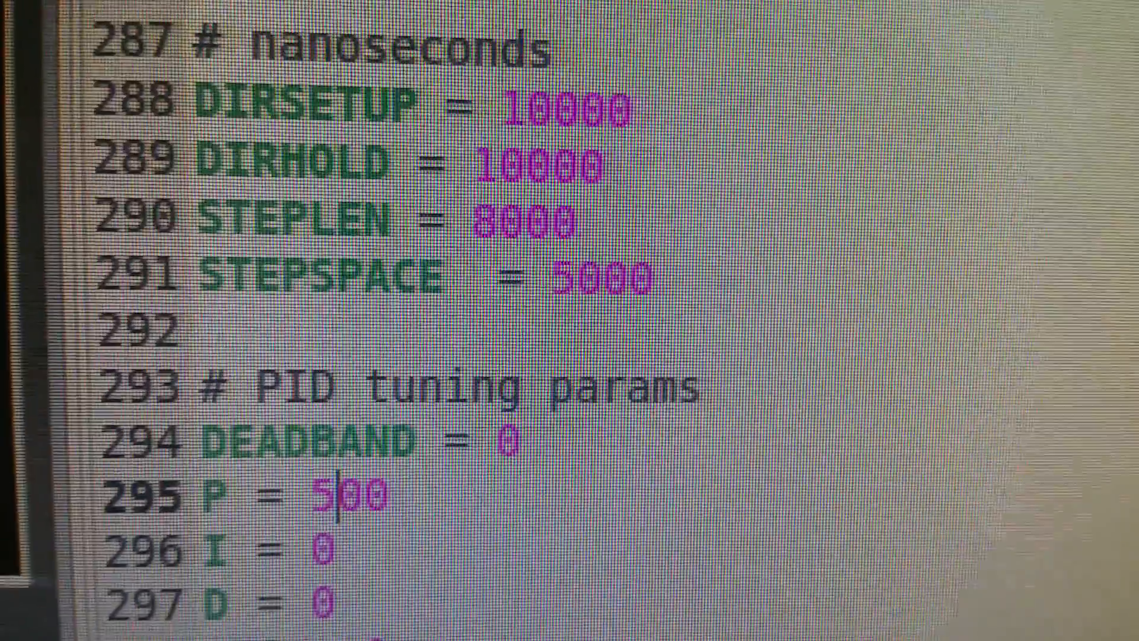
{"action": "scroll", "scroll_direction": "up", "scroll_amount": 3}
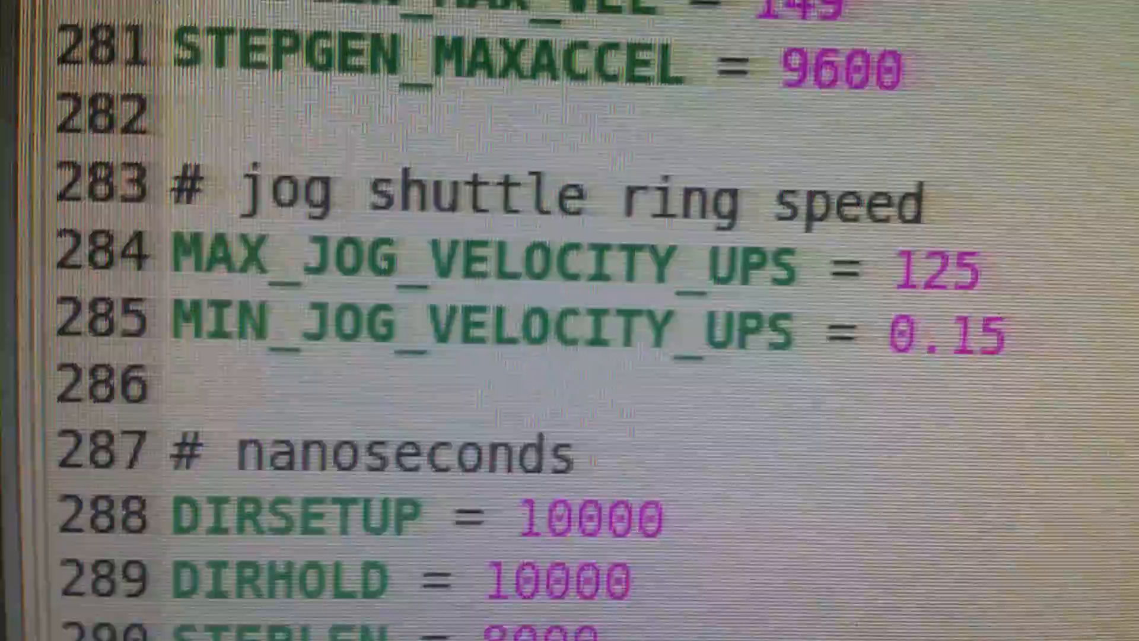
{"action": "scroll", "scroll_direction": "down", "scroll_amount": 3}
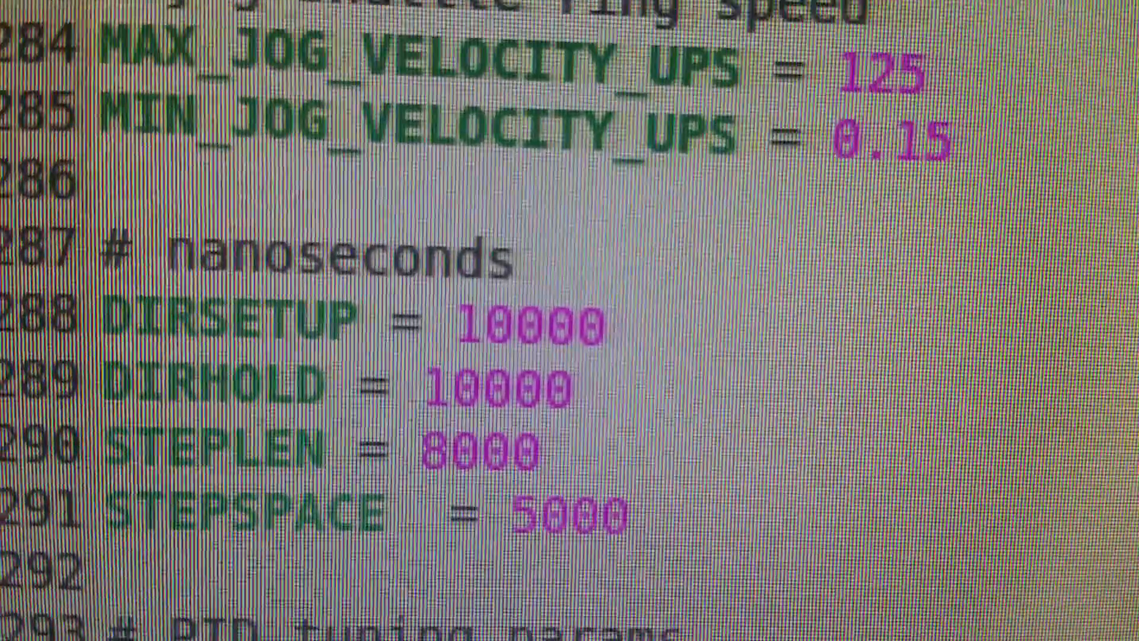
{"action": "scroll", "scroll_direction": "down", "scroll_amount": 3}
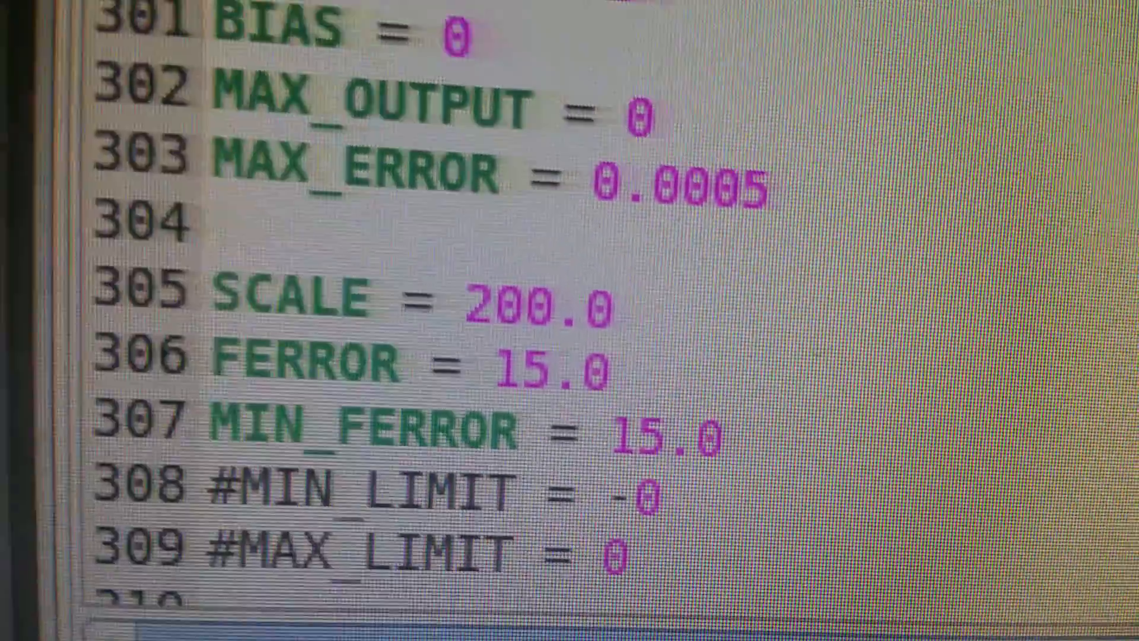